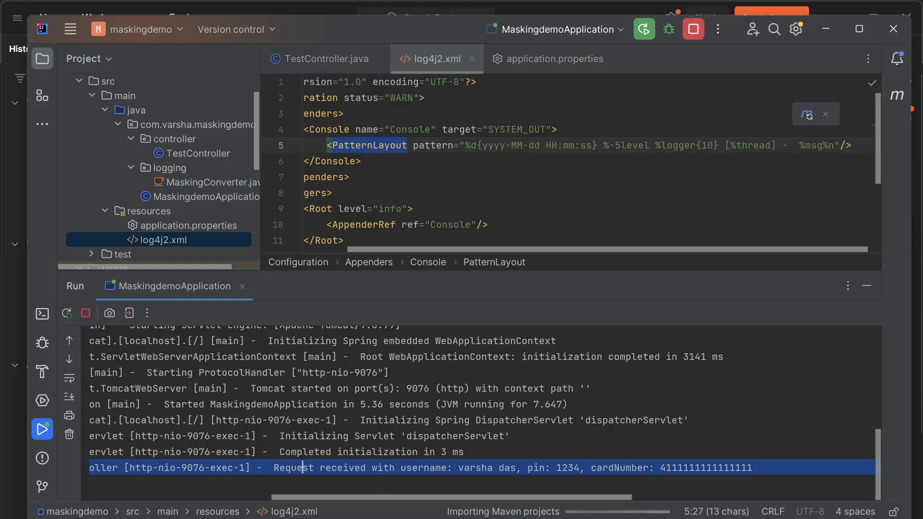
pyautogui.moveTo(570, 475)
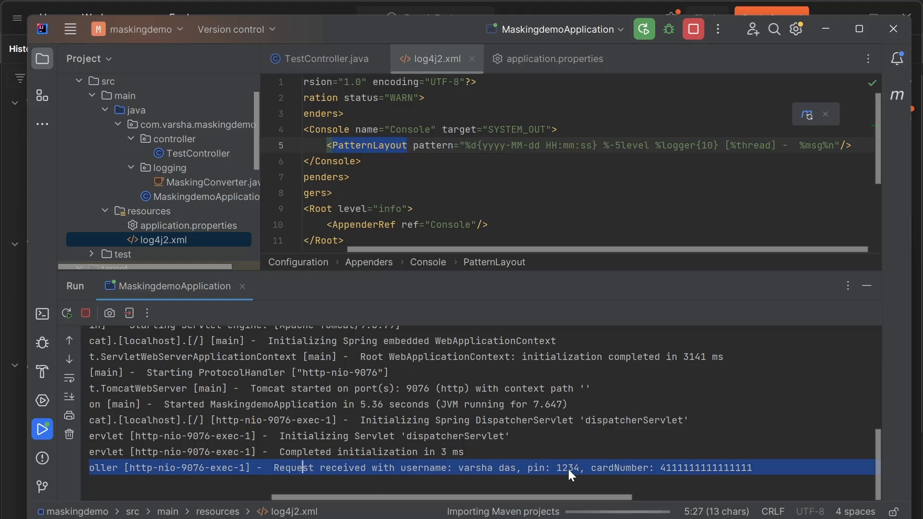
pyautogui.moveTo(723, 467)
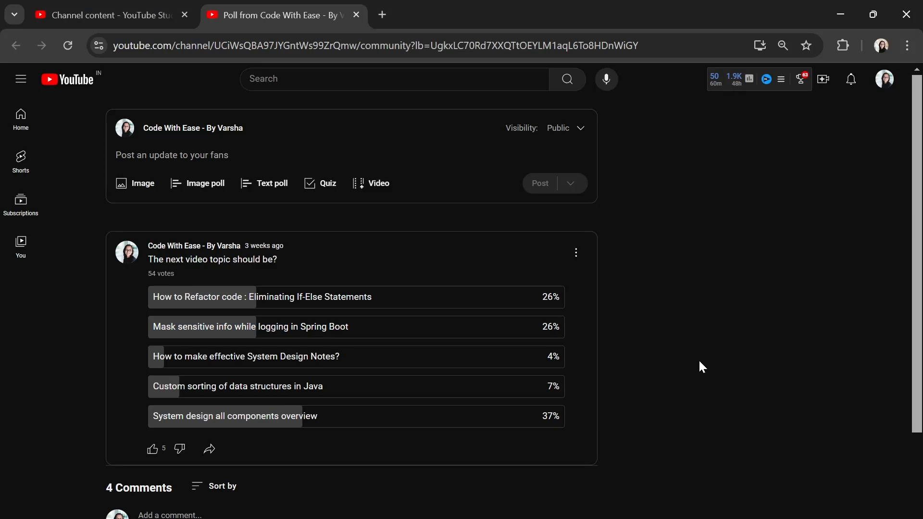
pyautogui.moveTo(232, 426)
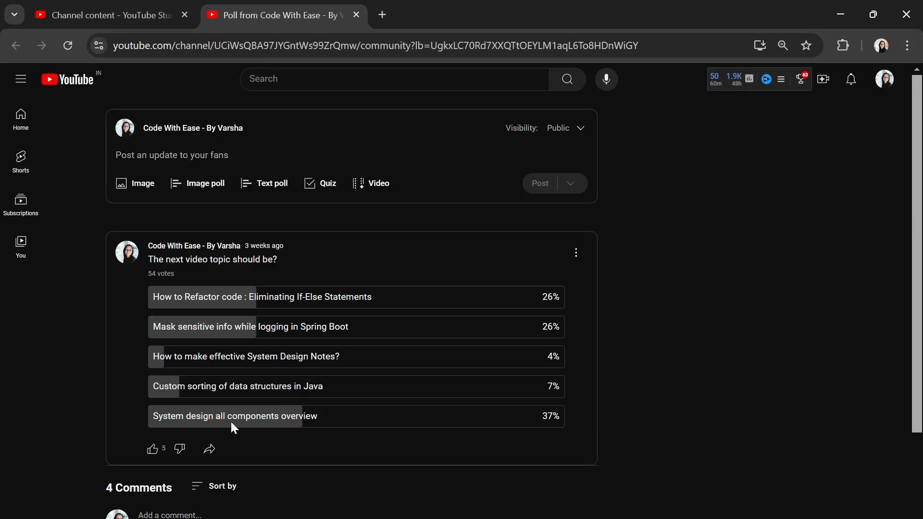
pyautogui.moveTo(376, 418)
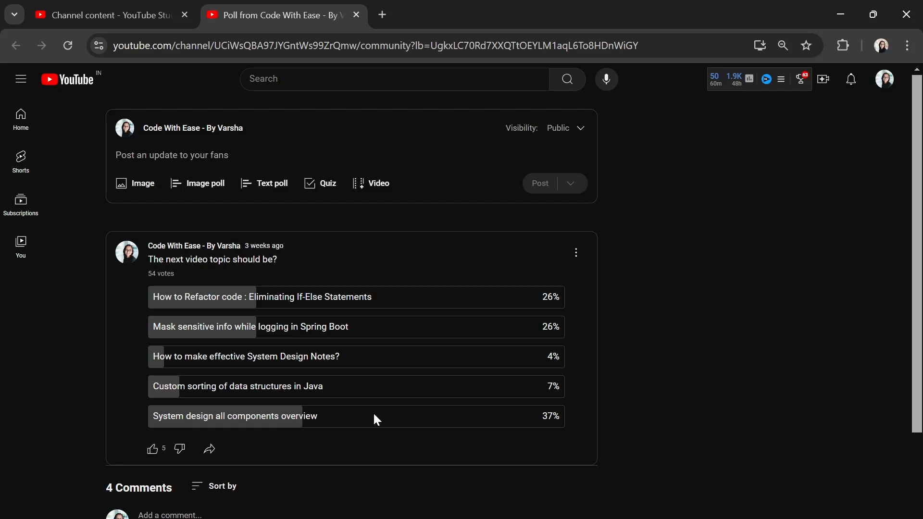
pyautogui.moveTo(114, 330)
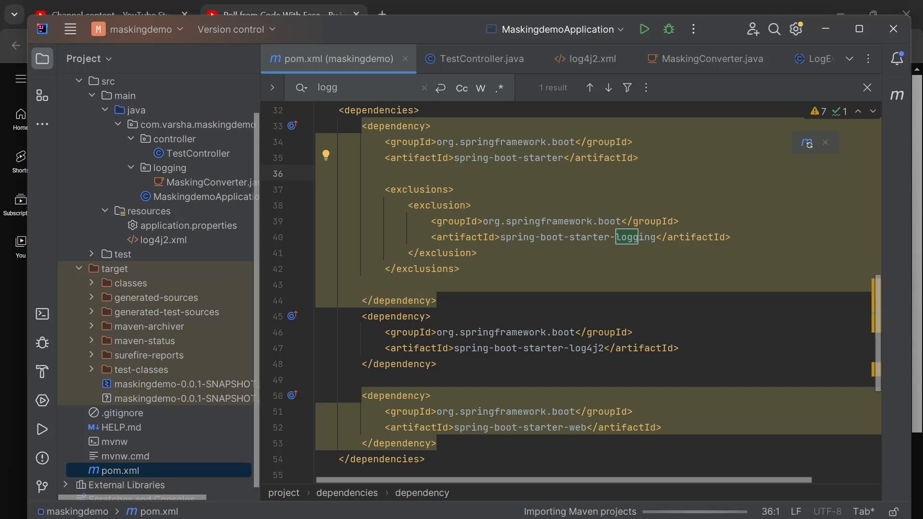
pyautogui.moveTo(201, 188)
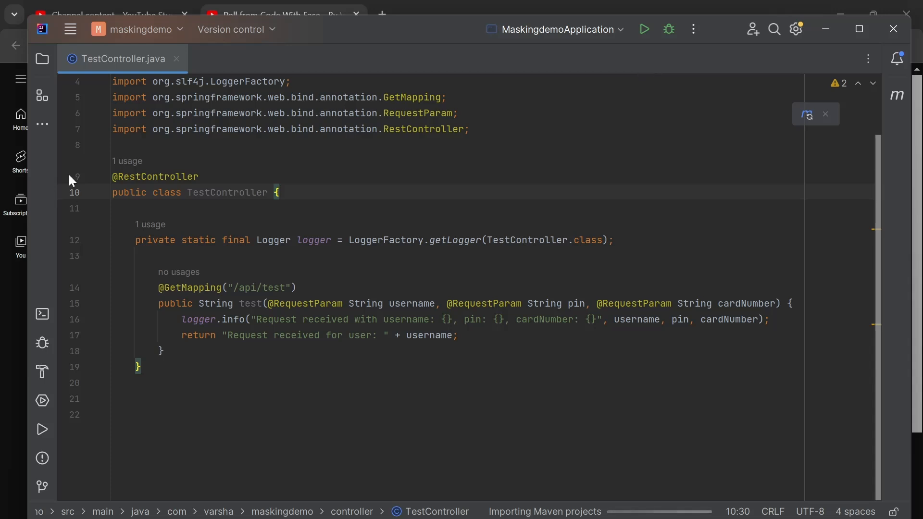
# Review TestController's request logging statement that prints the pin
pyautogui.click(278, 192)
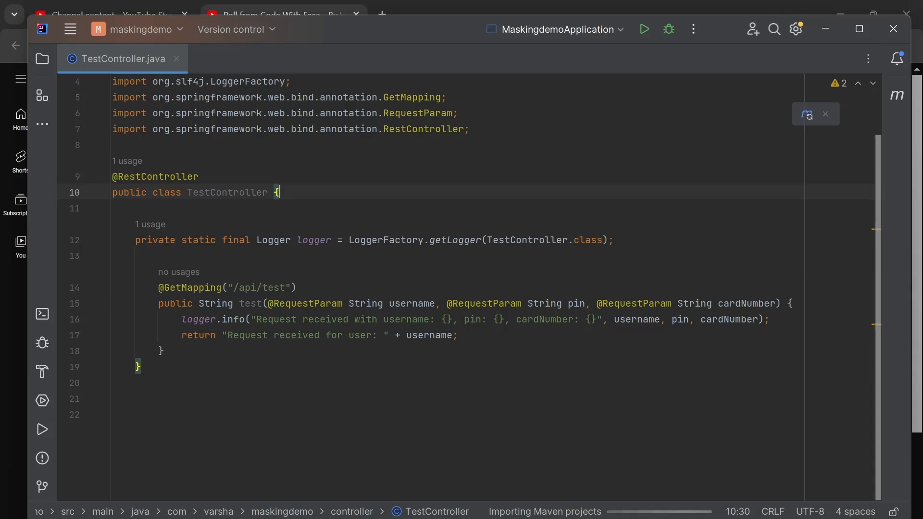
pyautogui.doubleClick(471, 319)
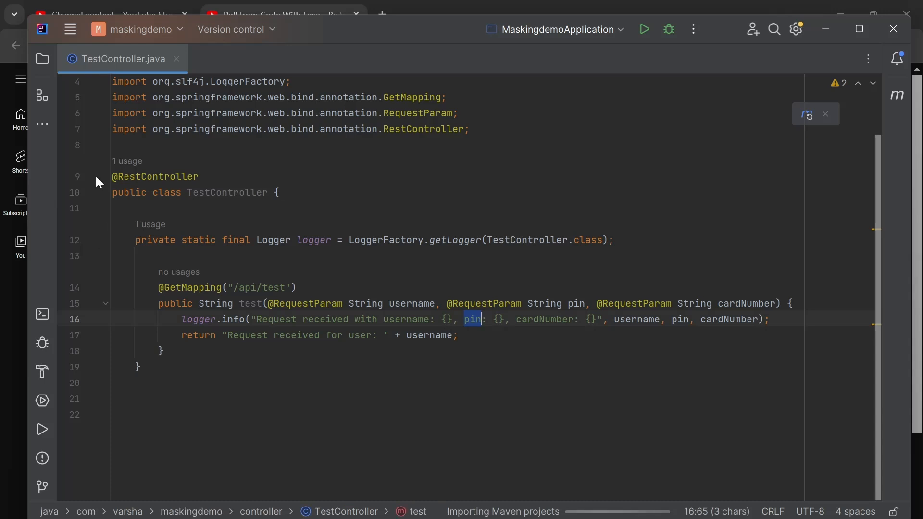
# Open resources/log4j2.xml from the Project tree and inspect the console PatternLayout
pyautogui.click(42, 59)
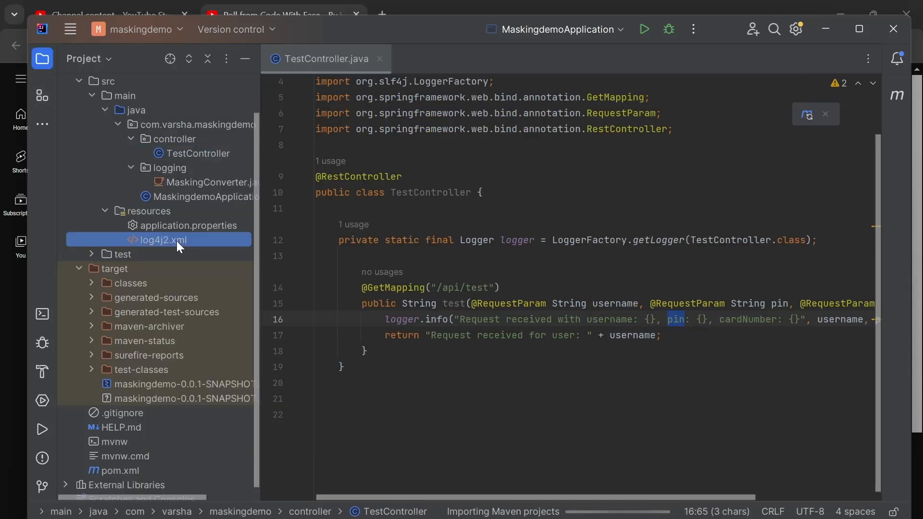
pyautogui.doubleClick(163, 240)
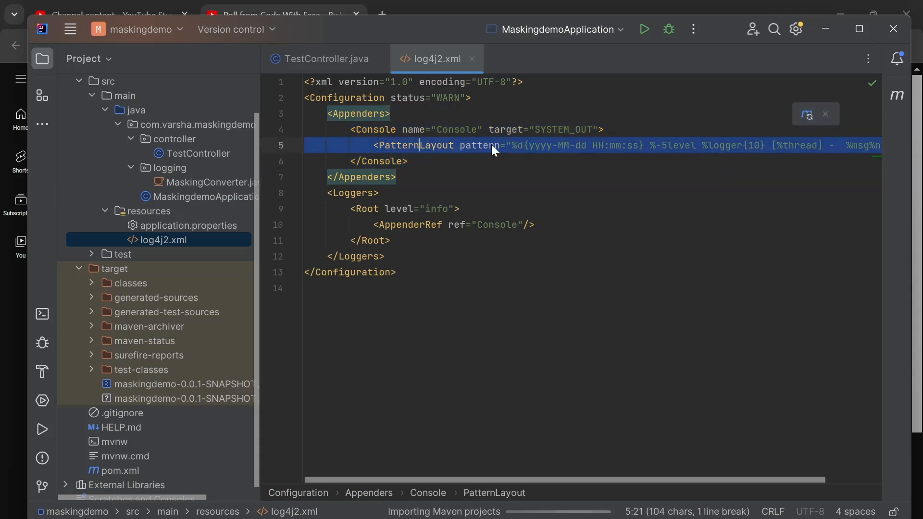
pyautogui.doubleClick(480, 145)
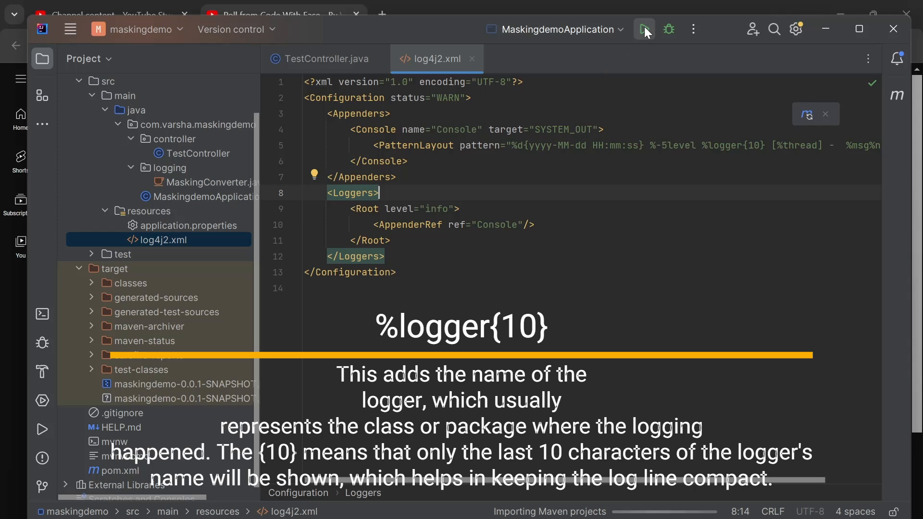
# Run MaskingdemoApplication and watch the Spring Boot startup log in the console
pyautogui.click(643, 29)
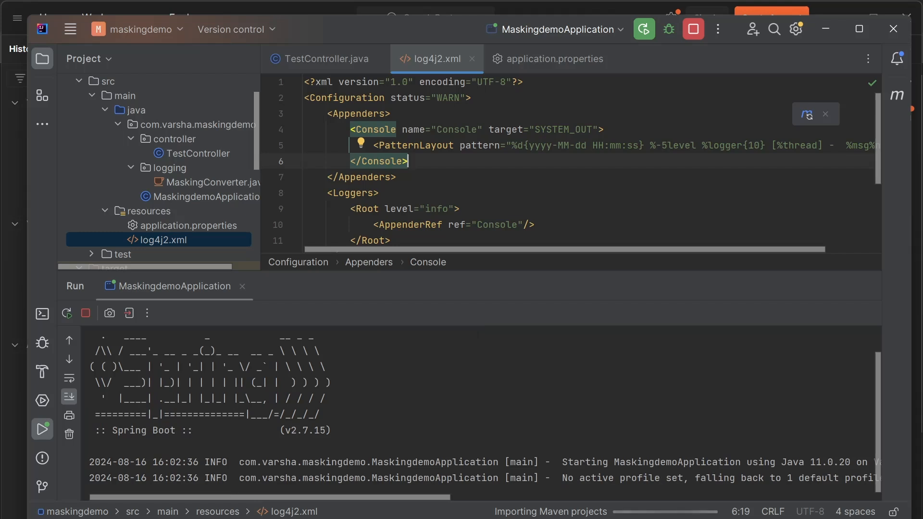
pyautogui.click(412, 145)
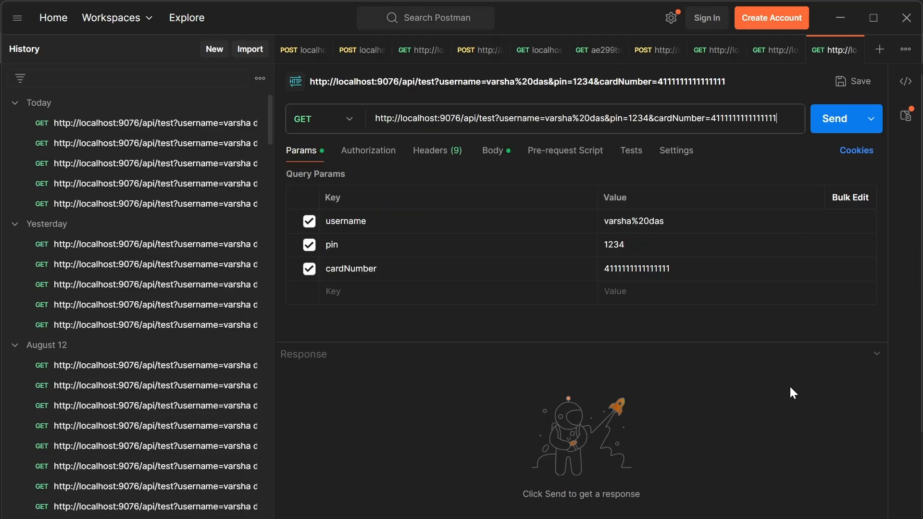
pyautogui.click(838, 118)
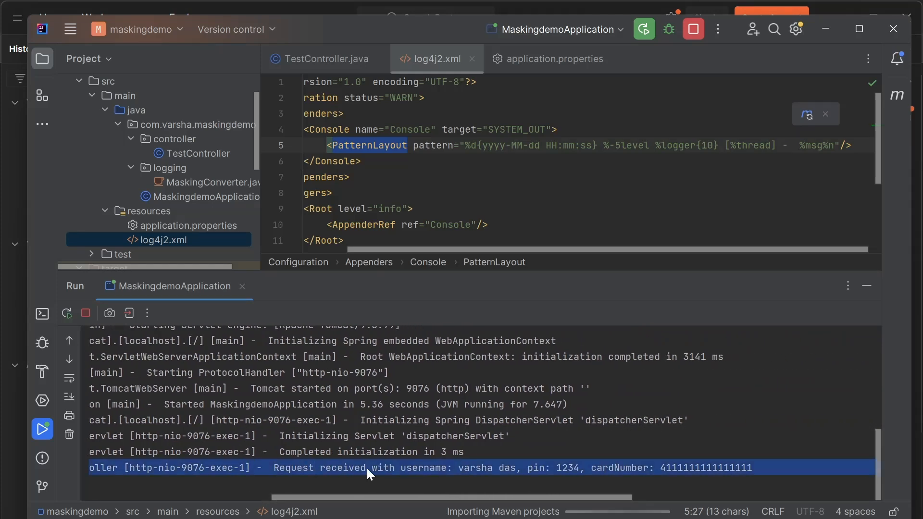
pyautogui.moveTo(559, 471)
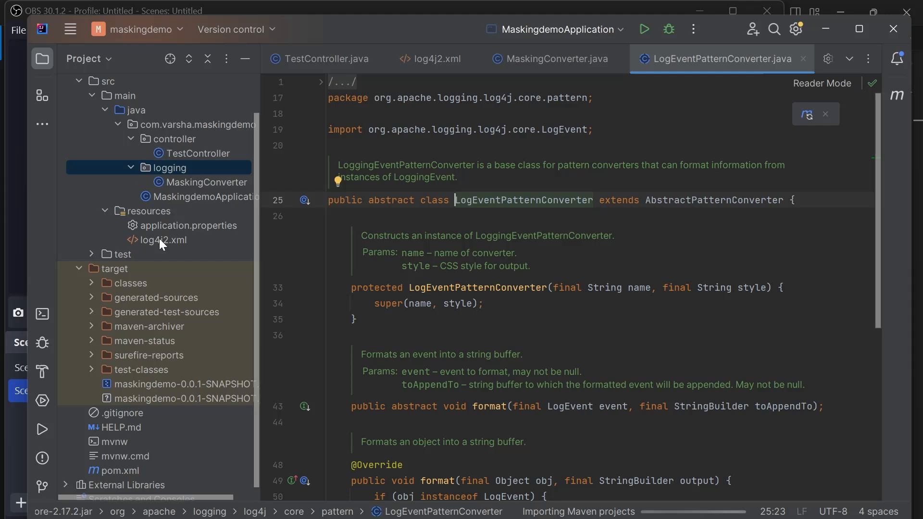
pyautogui.moveTo(117, 195)
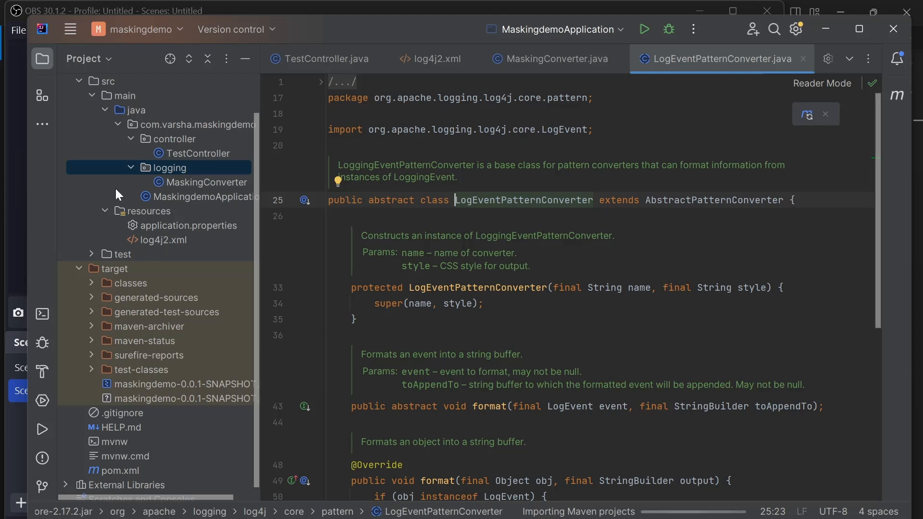
# Examine LogEventPatternConverter's abstract format method, then move to the browser
pyautogui.doubleClick(522, 200)
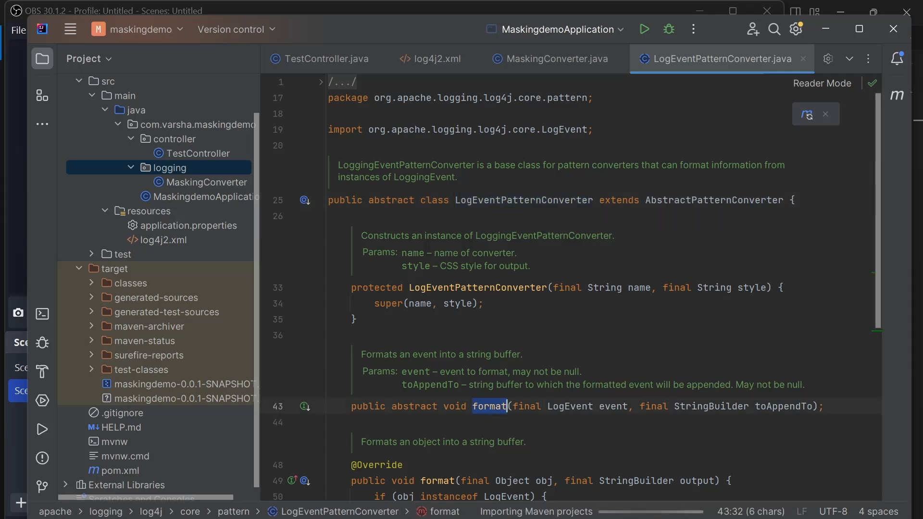
pyautogui.click(549, 59)
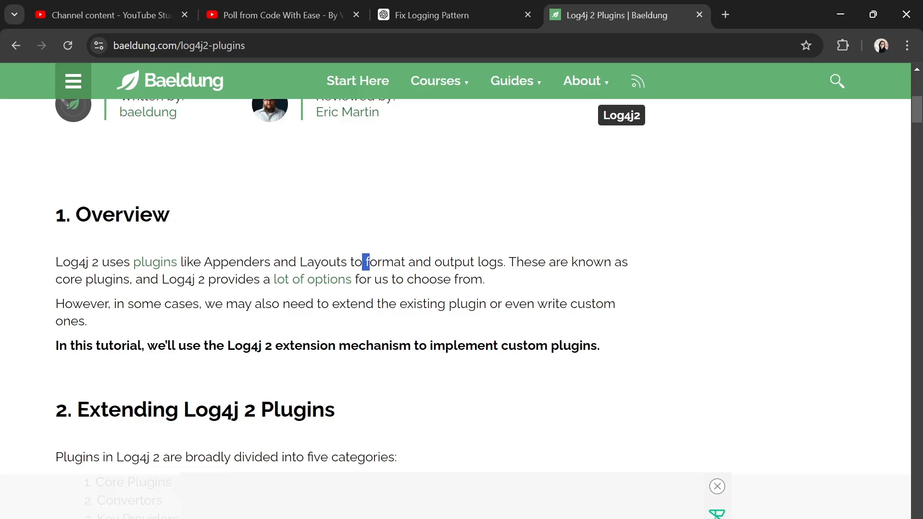
# Highlight the Baeldung overview on formatting output logs and the five plugin categories
pyautogui.moveTo(363, 261); pyautogui.dragTo(505, 262)
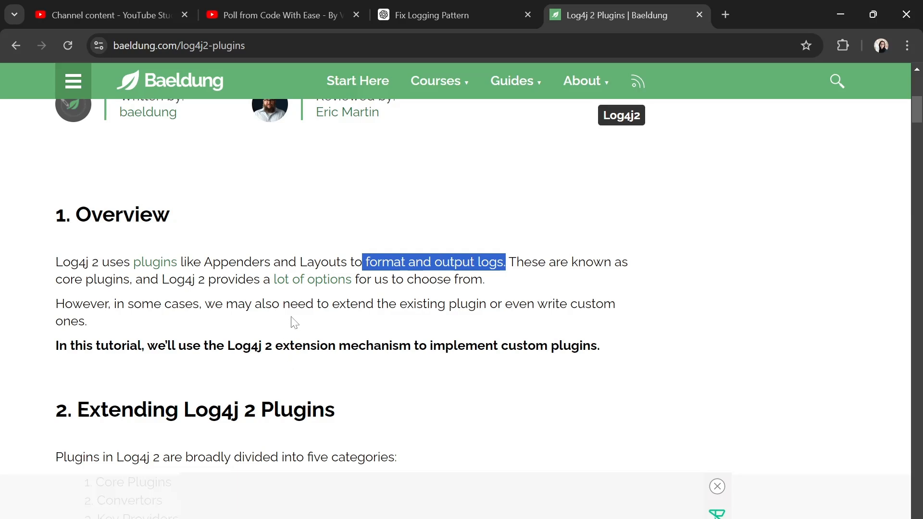
pyautogui.scroll(-3)
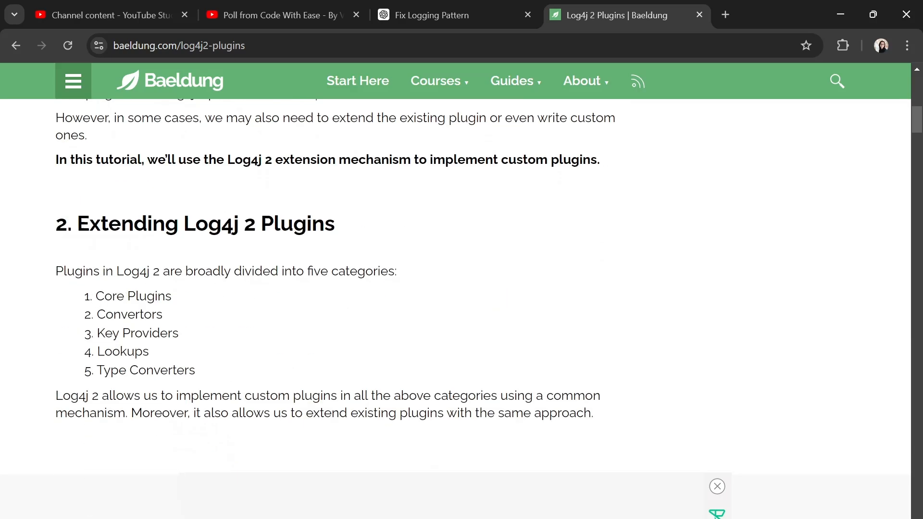
pyautogui.moveTo(97, 295); pyautogui.dragTo(195, 369)
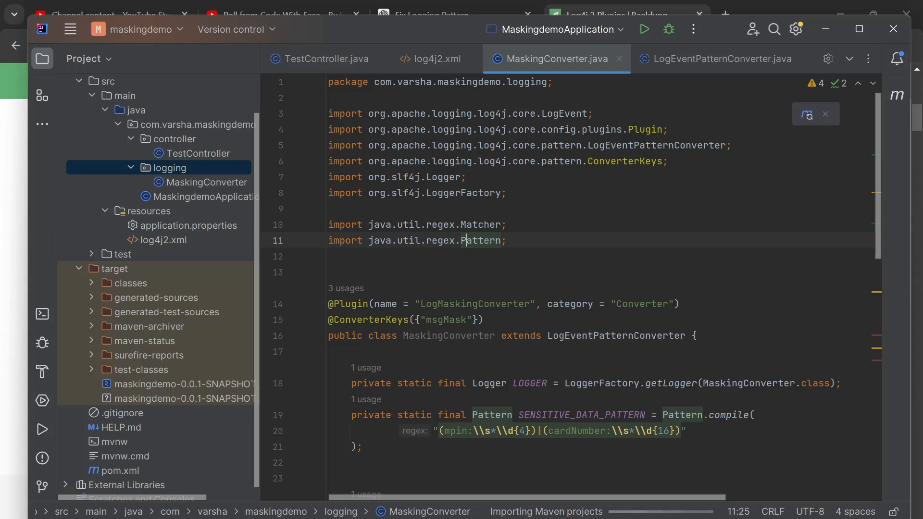
# Review MaskingConverter's Plugin and ConverterKeys annotations declaring the msgMask key
pyautogui.doubleClick(474, 304)
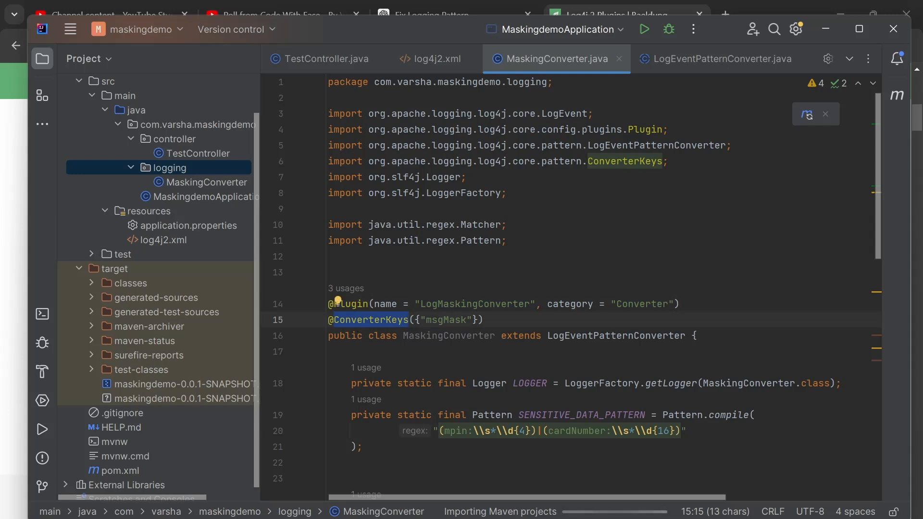
pyautogui.doubleClick(445, 319)
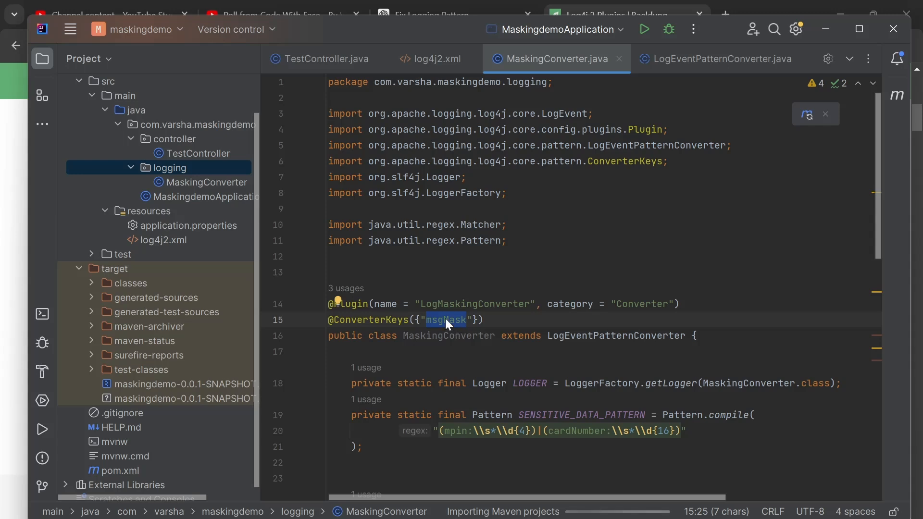
pyautogui.click(167, 239)
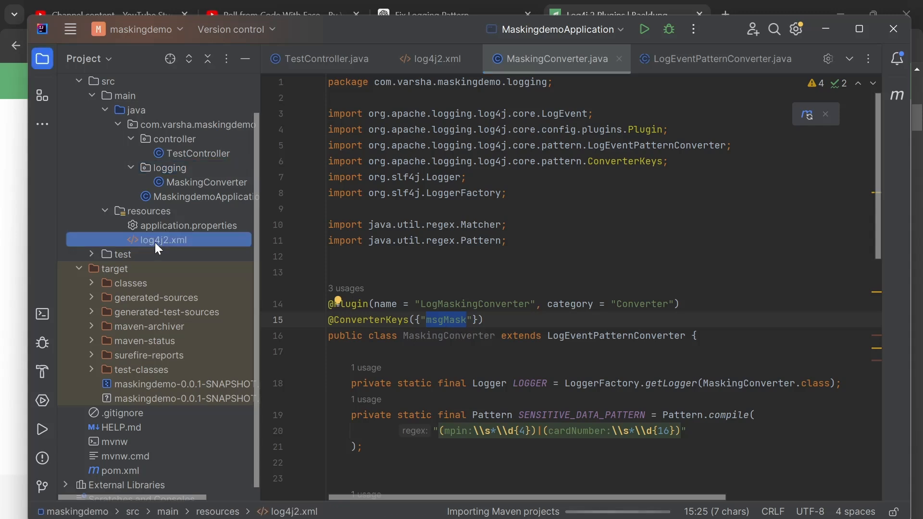
pyautogui.click(436, 59)
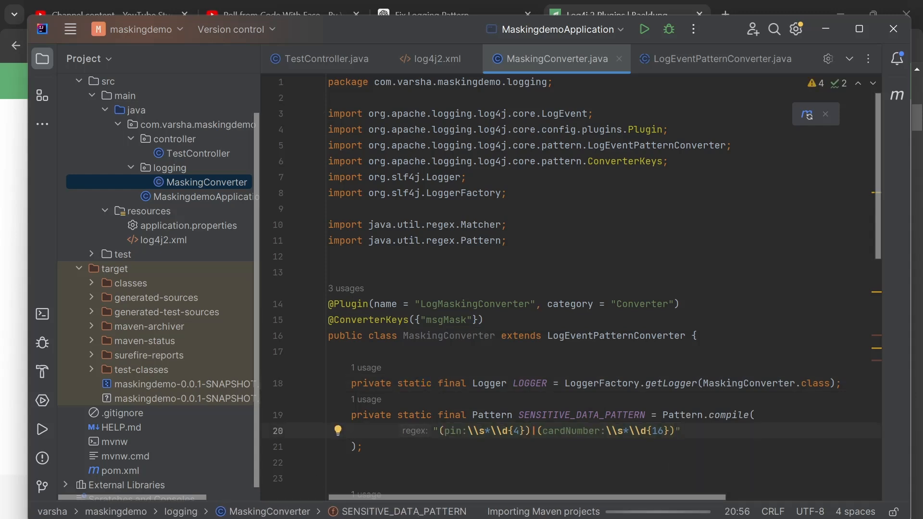
# Inspect the masking regex groups for pin and cardNumber
pyautogui.click(557, 416)
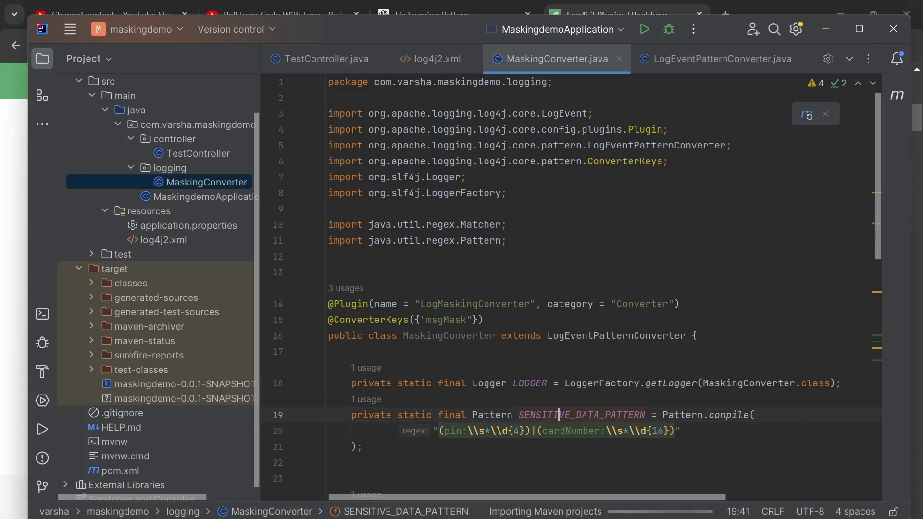
pyautogui.doubleClick(569, 430)
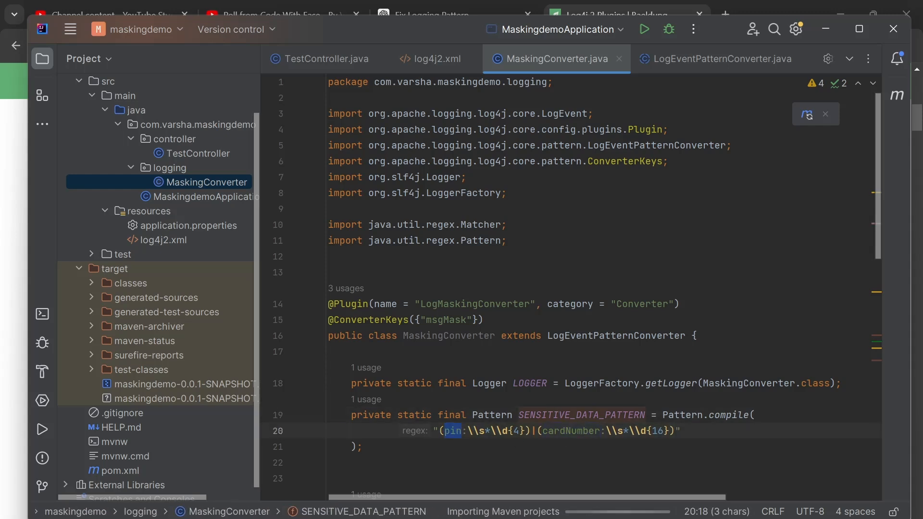
pyautogui.doubleClick(570, 431)
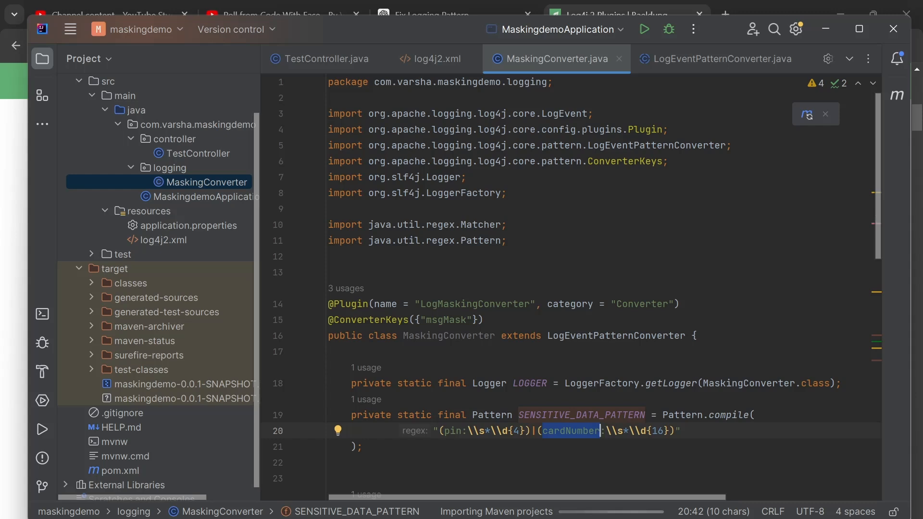
pyautogui.click(450, 431)
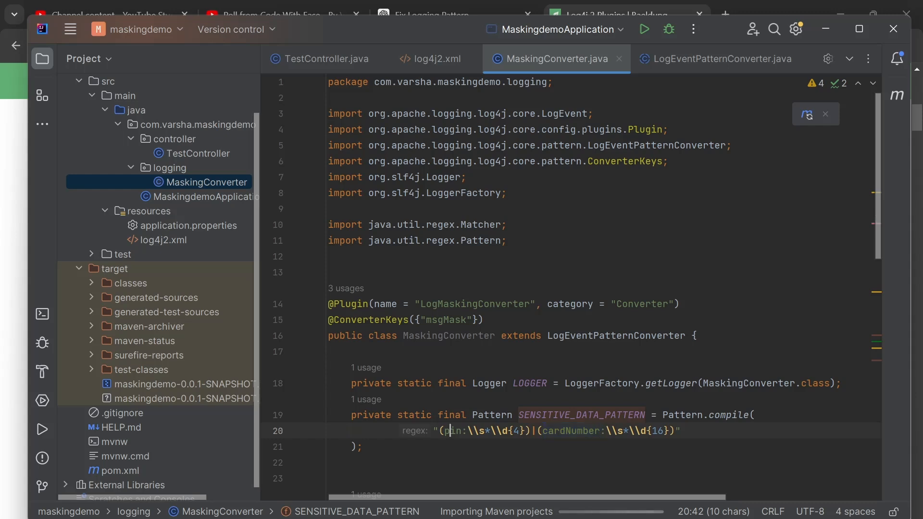
pyautogui.doubleClick(452, 431)
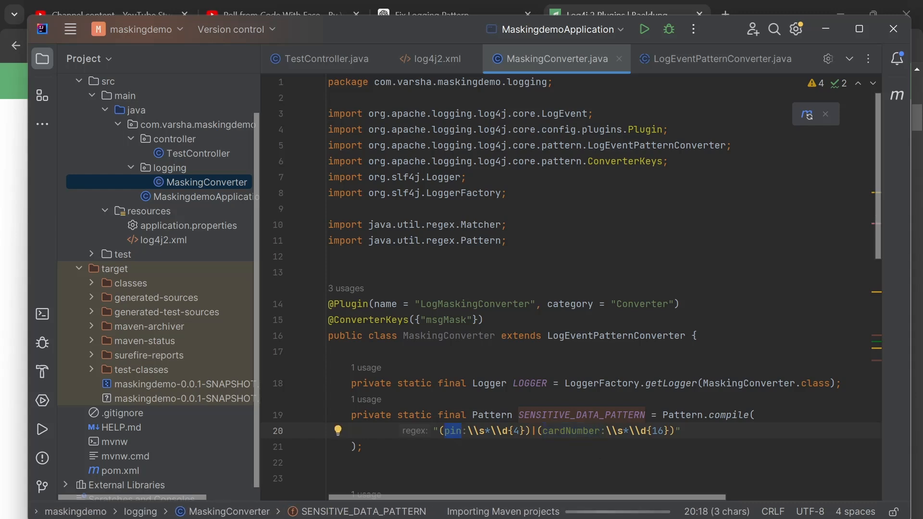
pyautogui.doubleClick(572, 430)
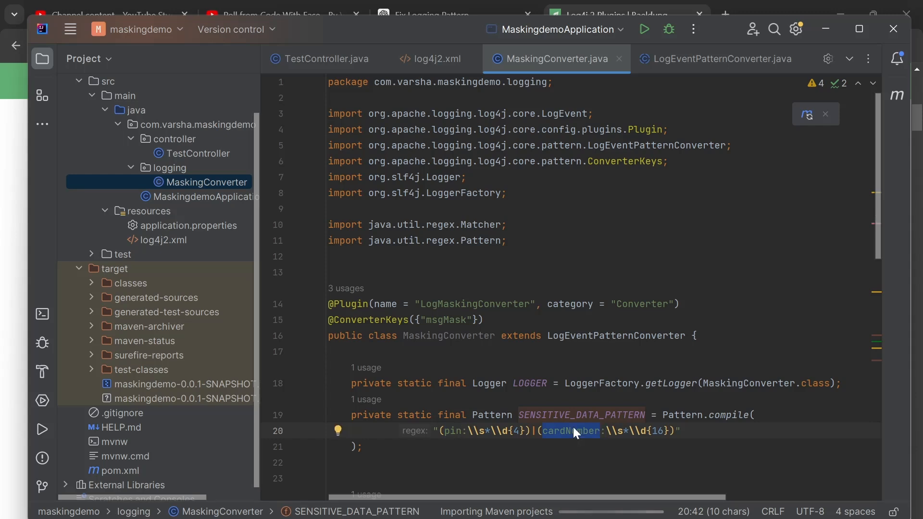
pyautogui.scroll(-3)
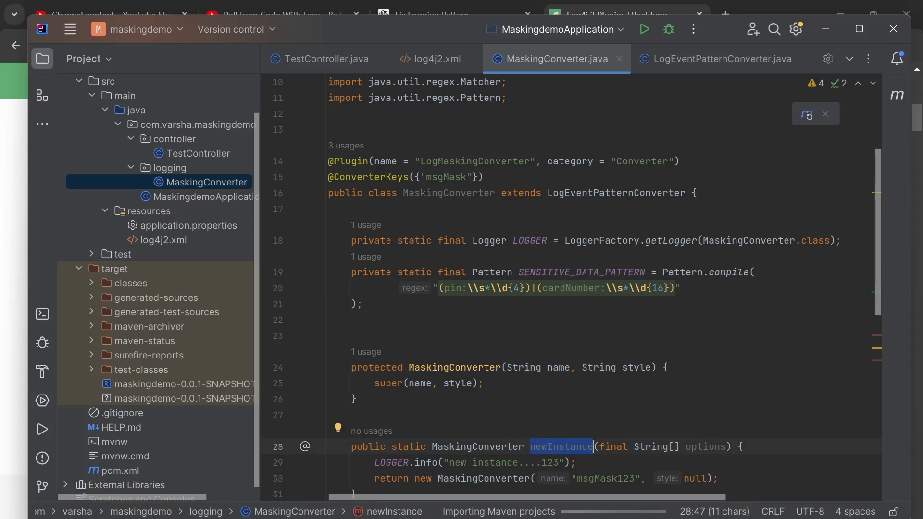
pyautogui.moveTo(583, 451)
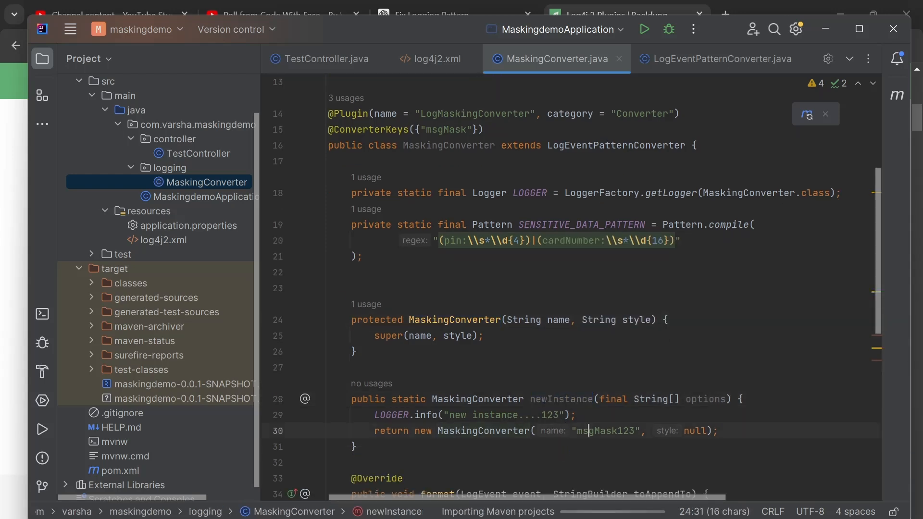
# Rename the converter returned by newInstance from msgMask123 to msgMask
pyautogui.doubleClick(697, 431)
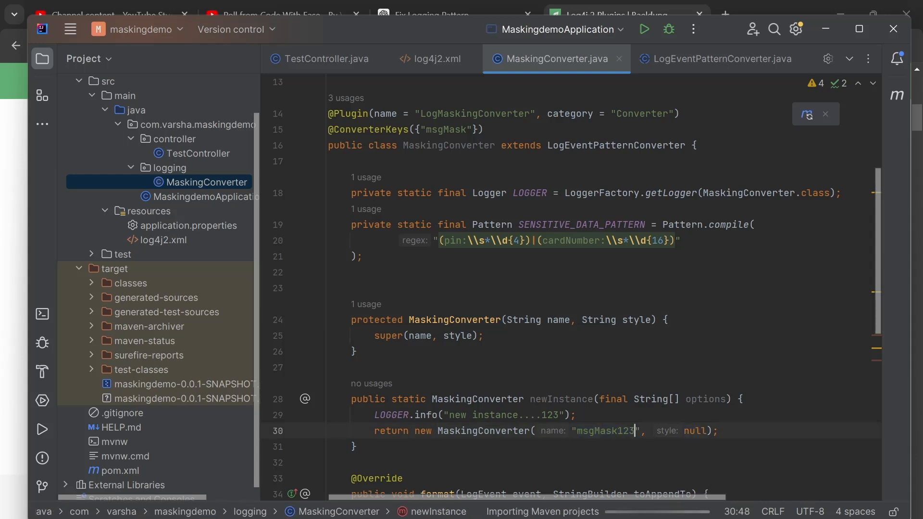
pyautogui.press('BackSpace')
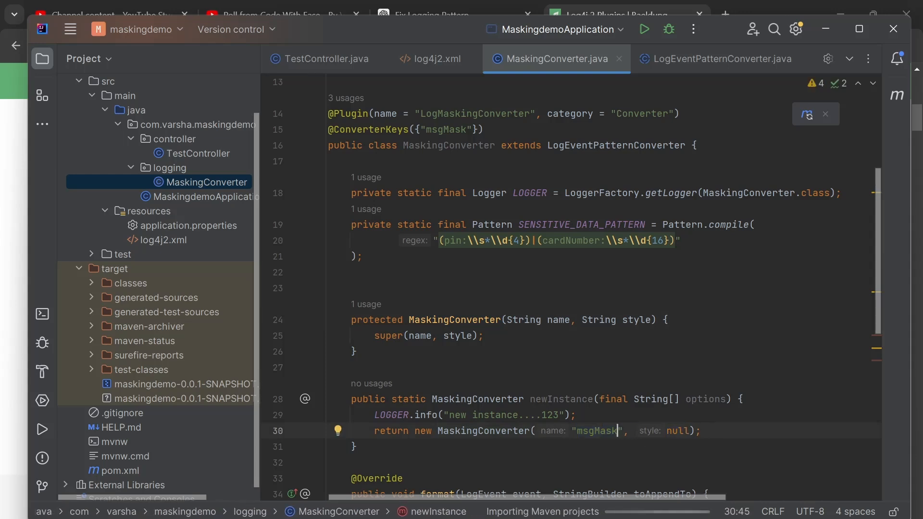
pyautogui.click(375, 415)
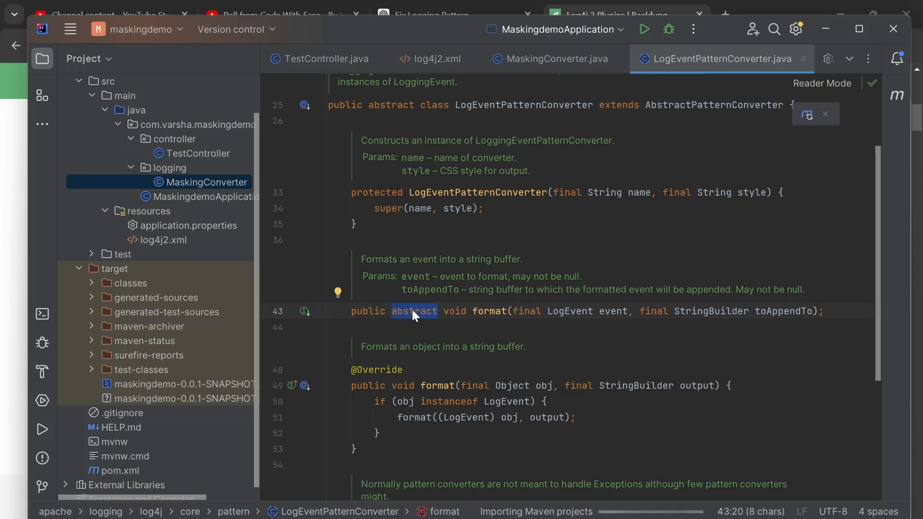
pyautogui.click(438, 310)
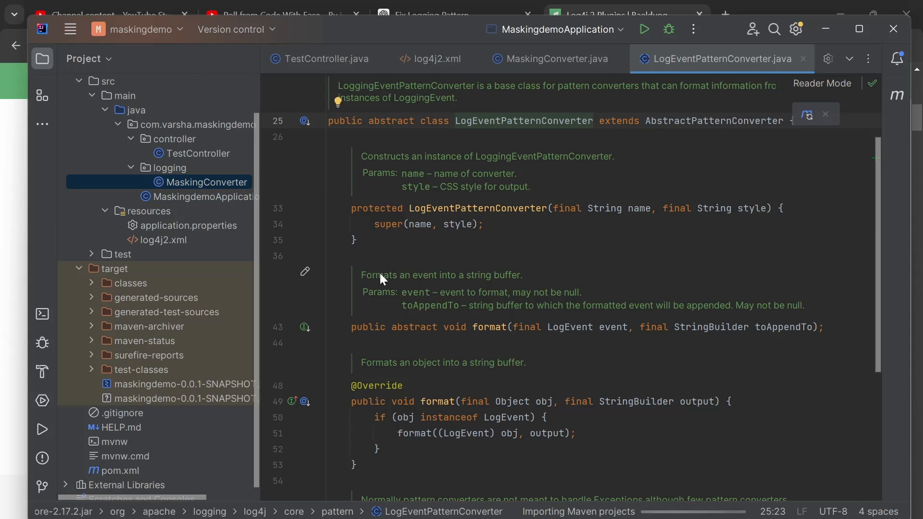
pyautogui.moveTo(382, 275); pyautogui.dragTo(529, 275)
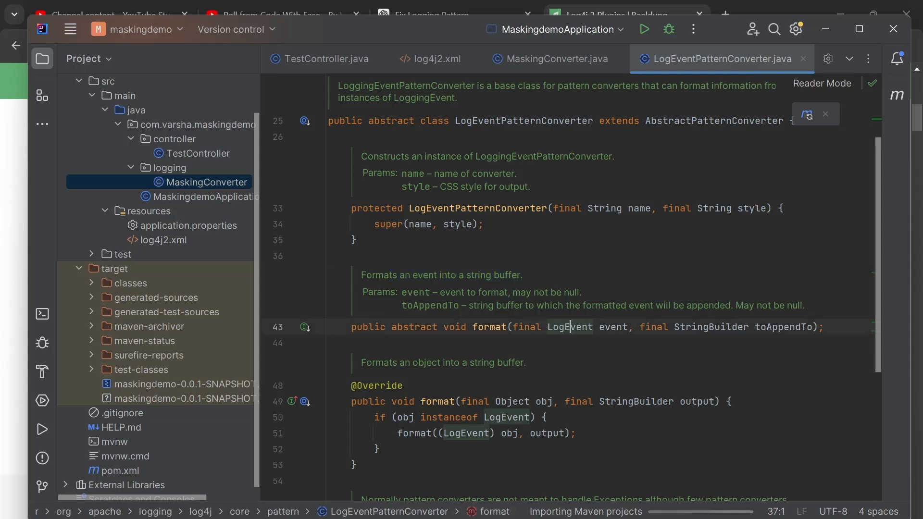
pyautogui.doubleClick(570, 327)
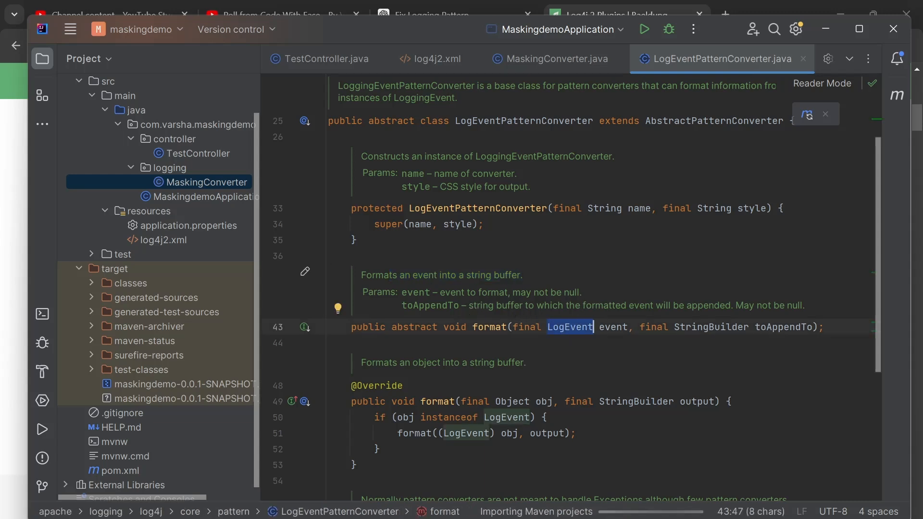
pyautogui.moveTo(474, 309)
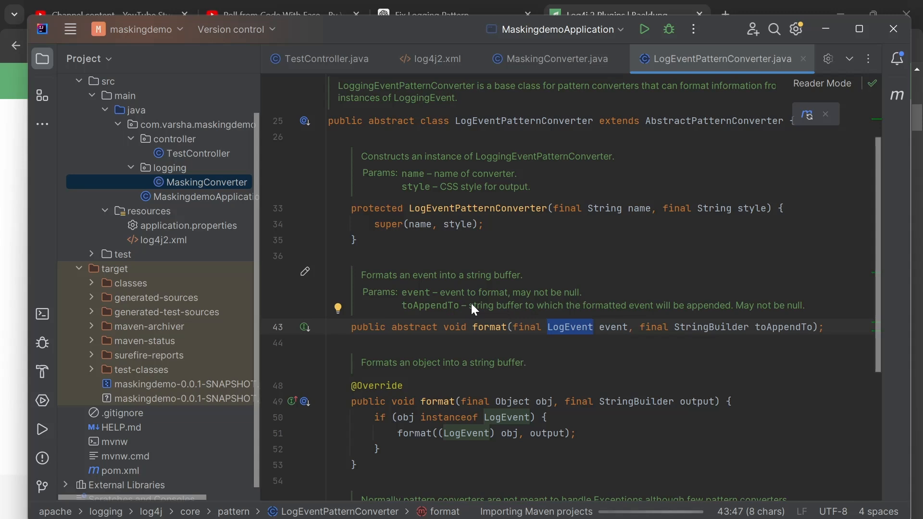
pyautogui.moveTo(503, 311)
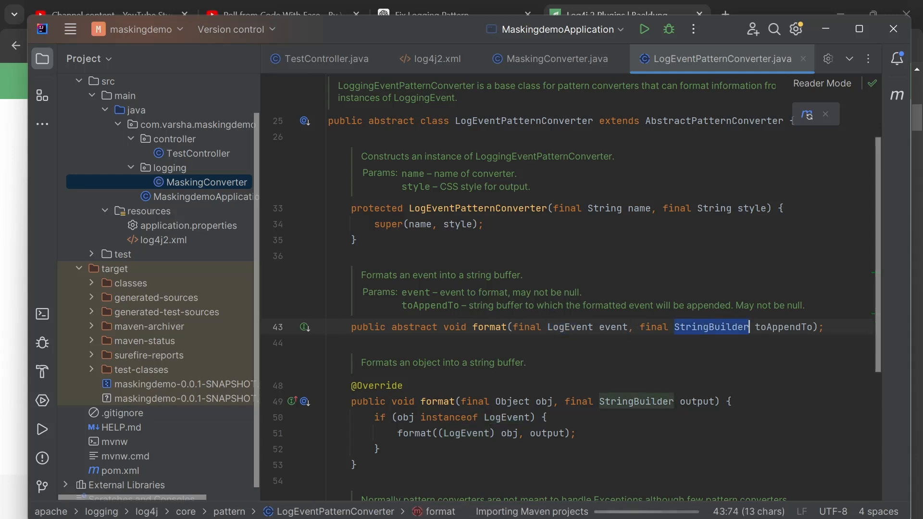
pyautogui.moveTo(494, 310)
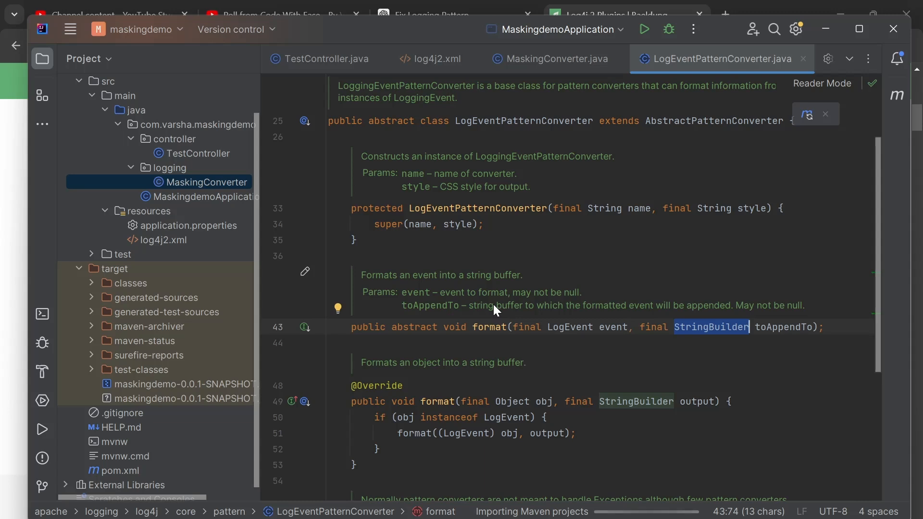
pyautogui.click(554, 59)
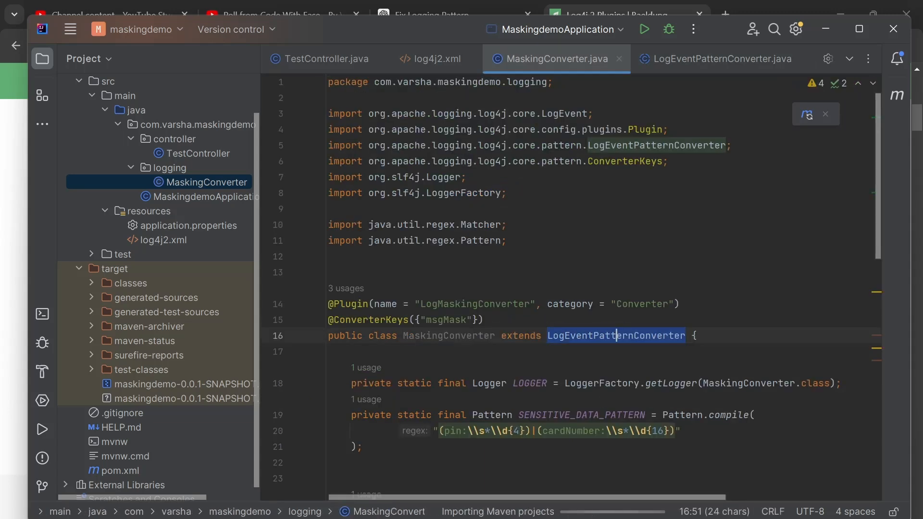
# Change format() to check contains("pin") and replace with "pin: ****", keeping the card number mask
pyautogui.scroll(-3)
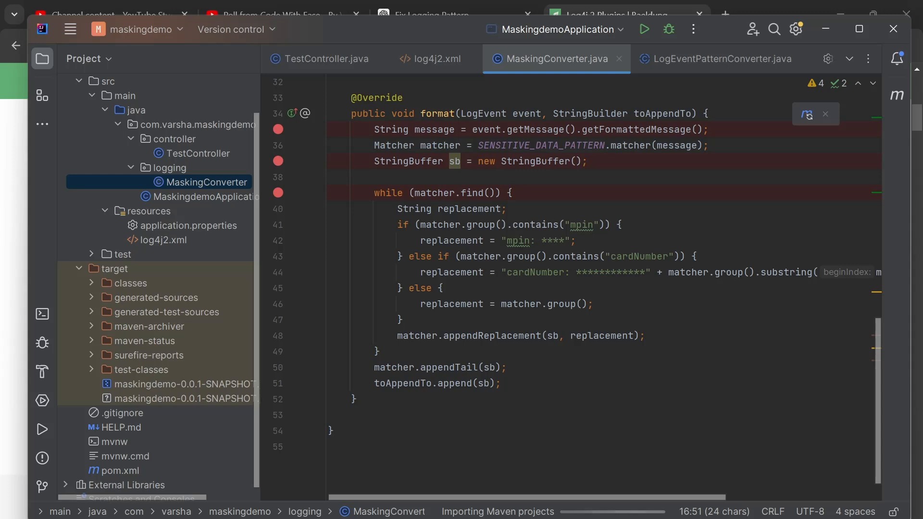
pyautogui.doubleClick(535, 130)
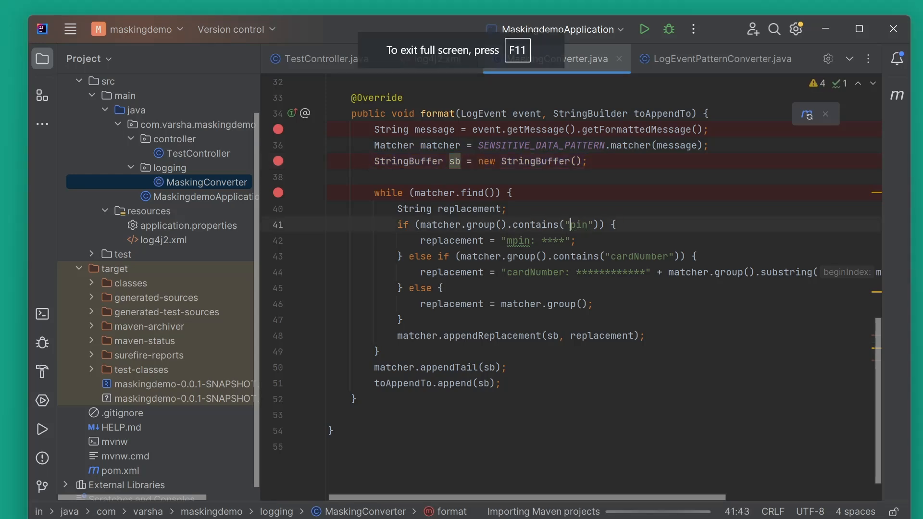
pyautogui.click(505, 240)
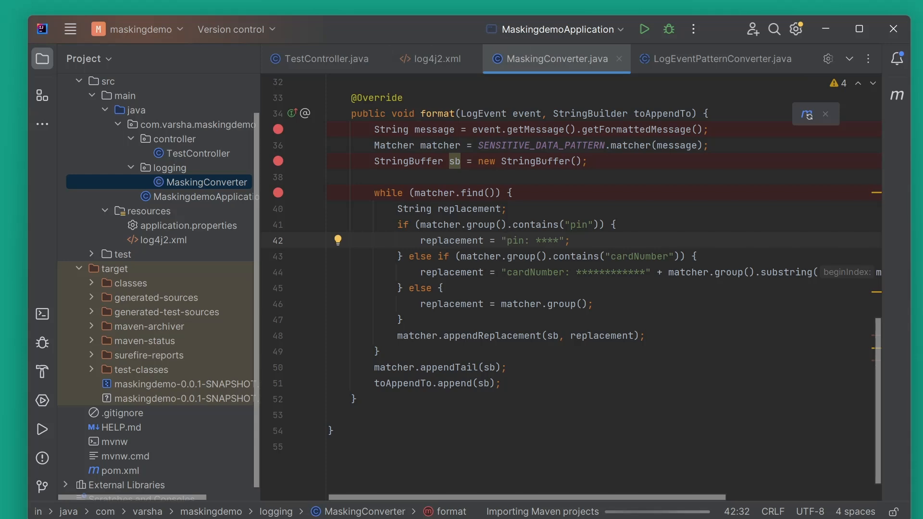
pyautogui.click(388, 192)
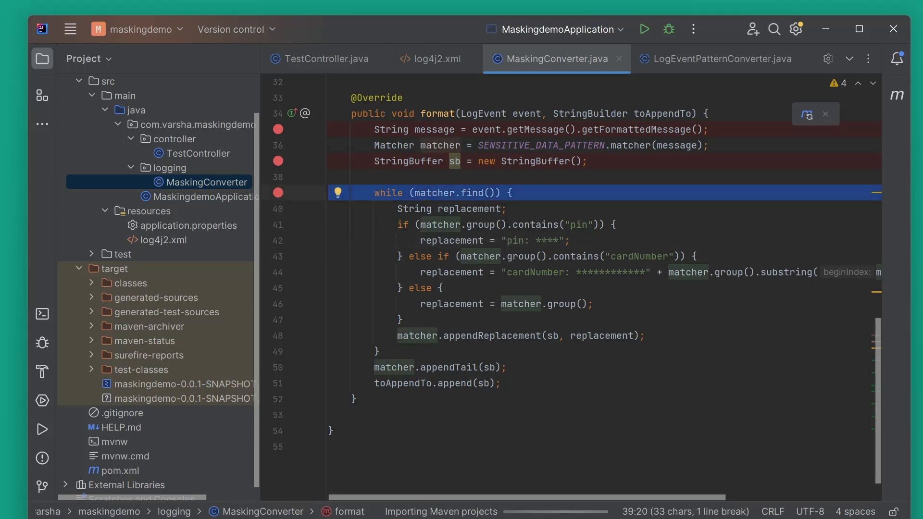
pyautogui.doubleClick(535, 224)
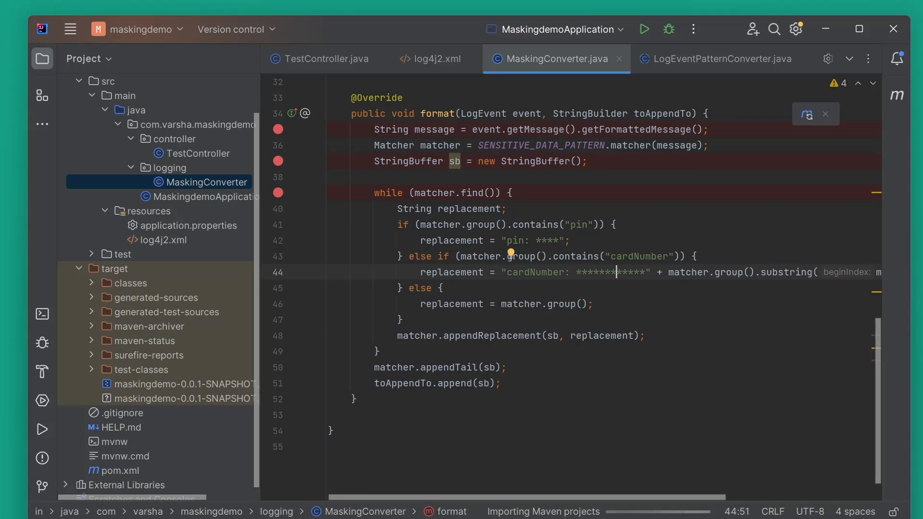
pyautogui.doubleClick(402, 383)
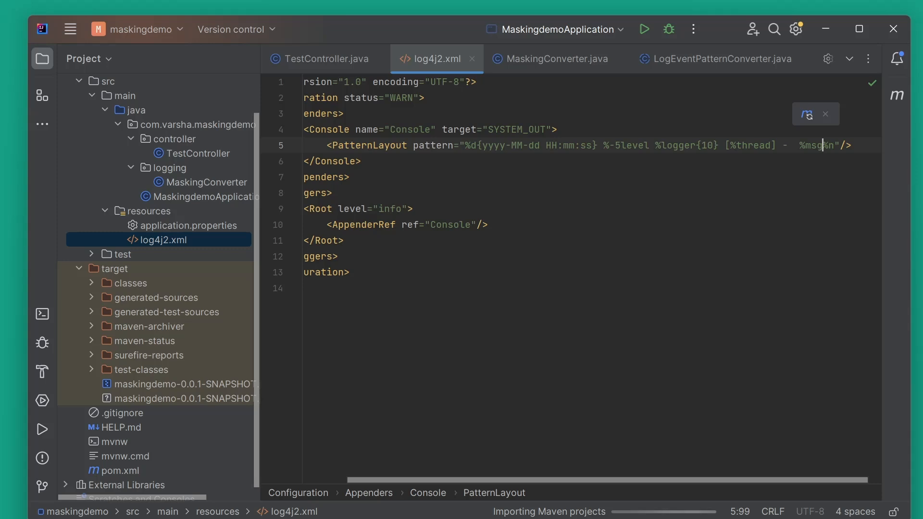
# Change the log4j2.xml PatternLayout from %msg to %msgMask
pyautogui.write('Mask')
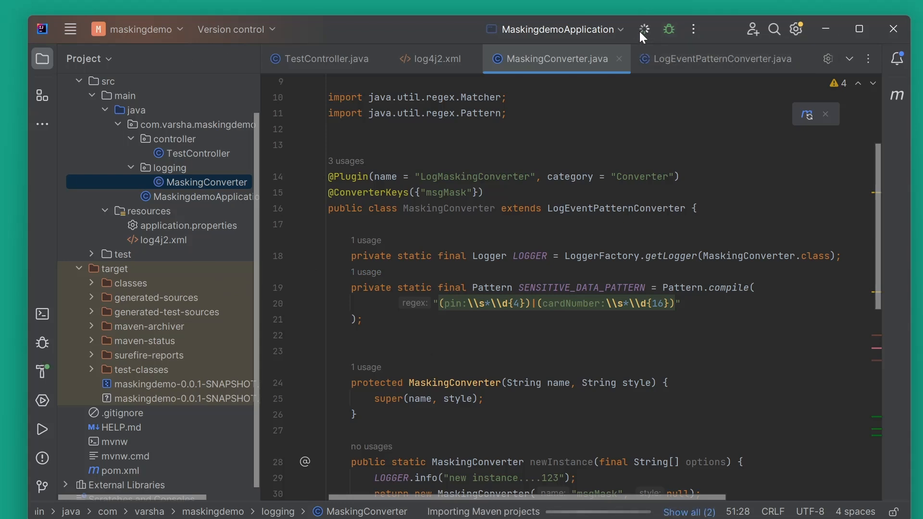
# Rerun MaskingdemoApplication and check the log line shows pin **** and card masked except 1111
pyautogui.click(643, 28)
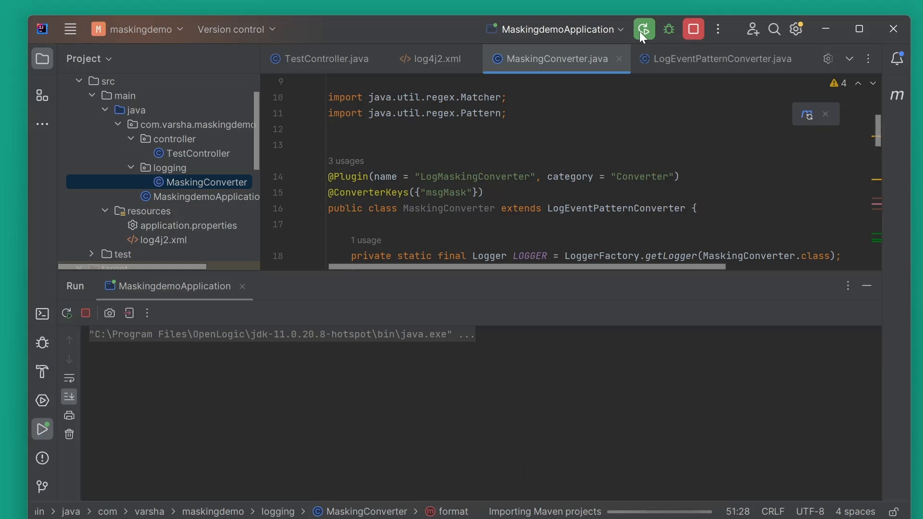
pyautogui.click(643, 29)
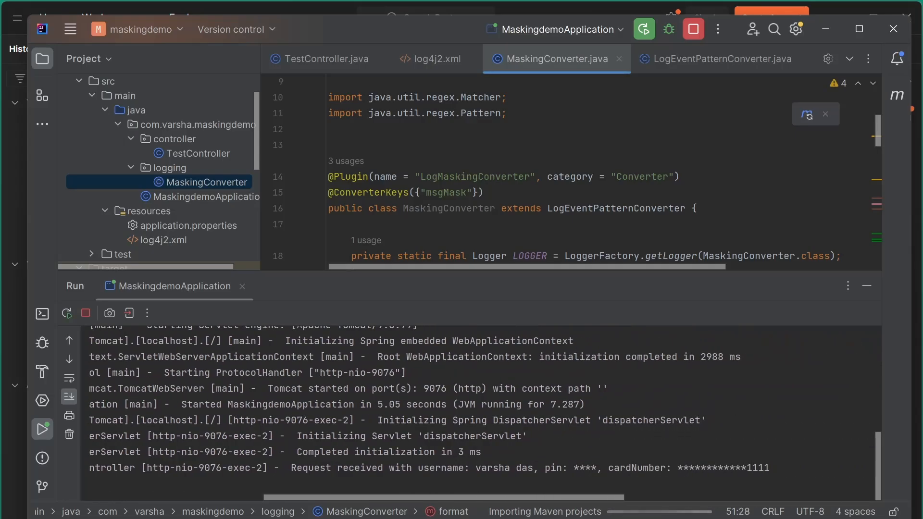
pyautogui.doubleClick(473, 452)
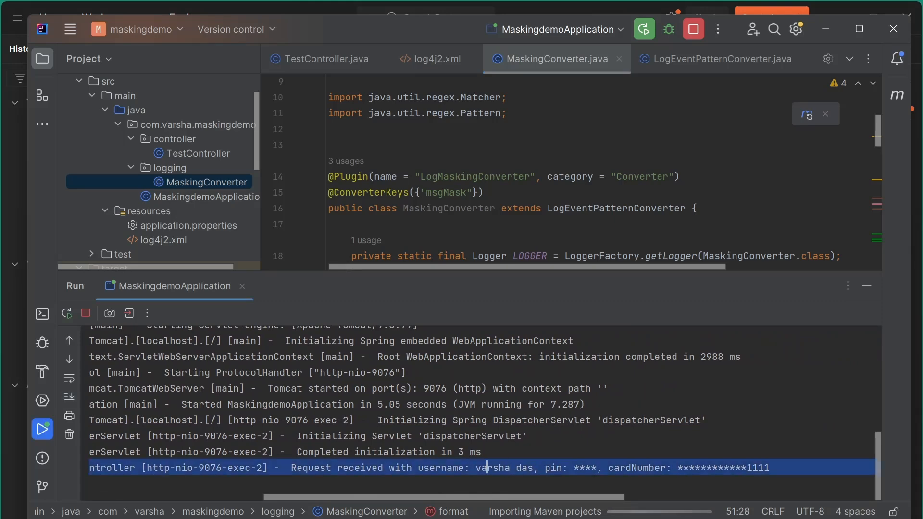
pyautogui.click(643, 29)
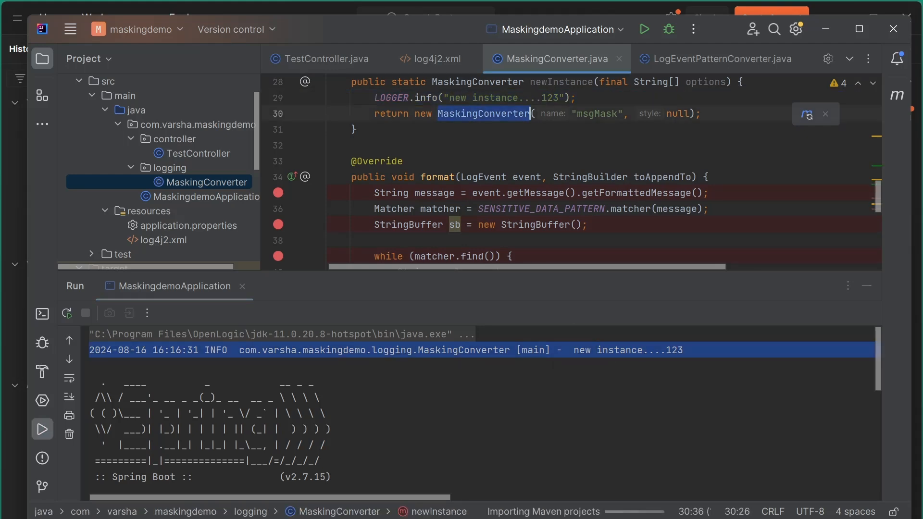
# Scroll the console output and select log4j2.xml in the Project tree
pyautogui.scroll(-3)
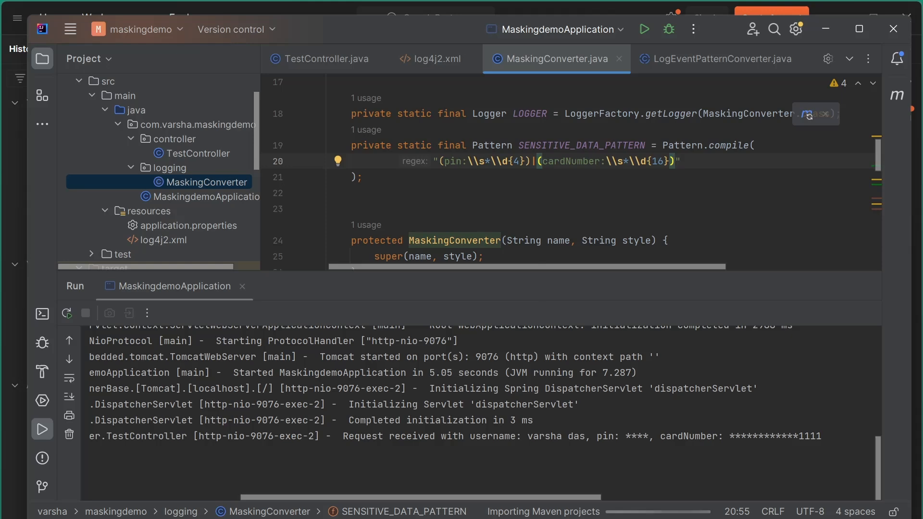
pyautogui.scroll(-3)
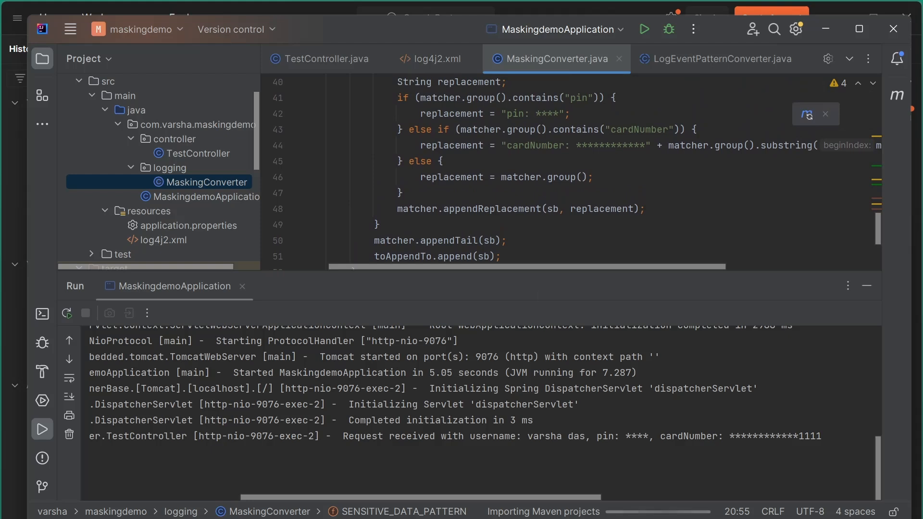
pyautogui.click(170, 239)
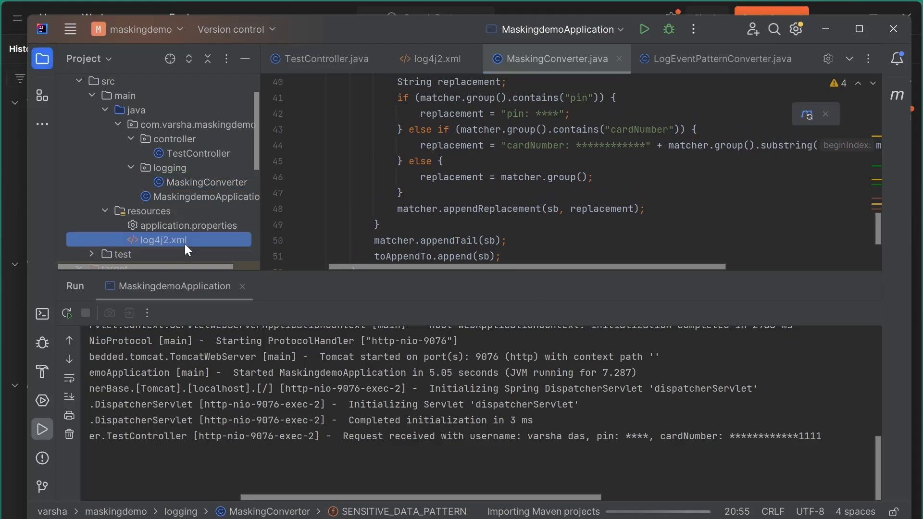